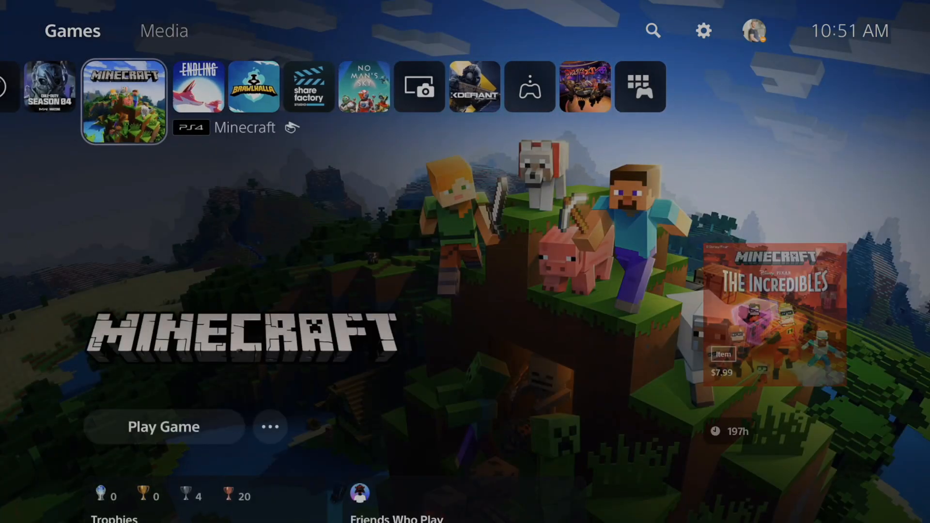
{"action": "mouse_move", "coordinate": [703, 29]}
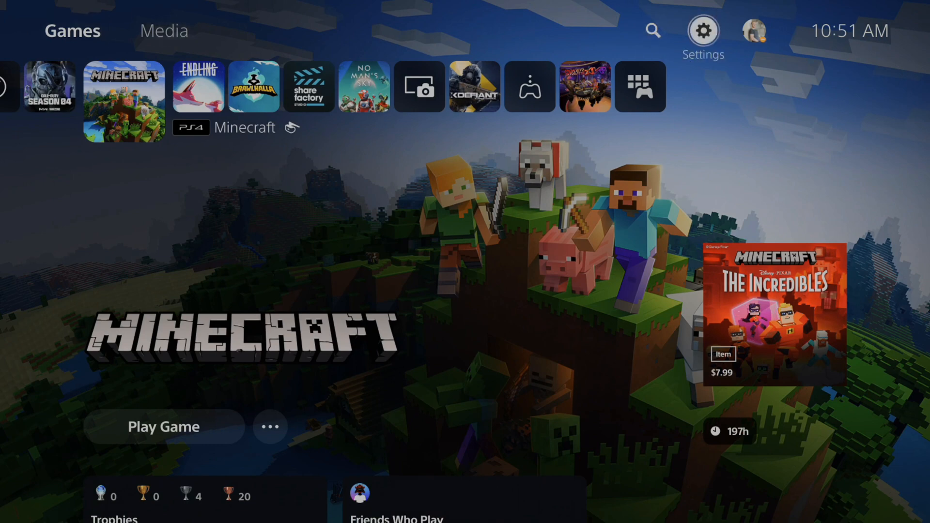
Open the console settings from the PS5 home screen gear icon.
{"action": "left_click", "coordinate": [703, 29]}
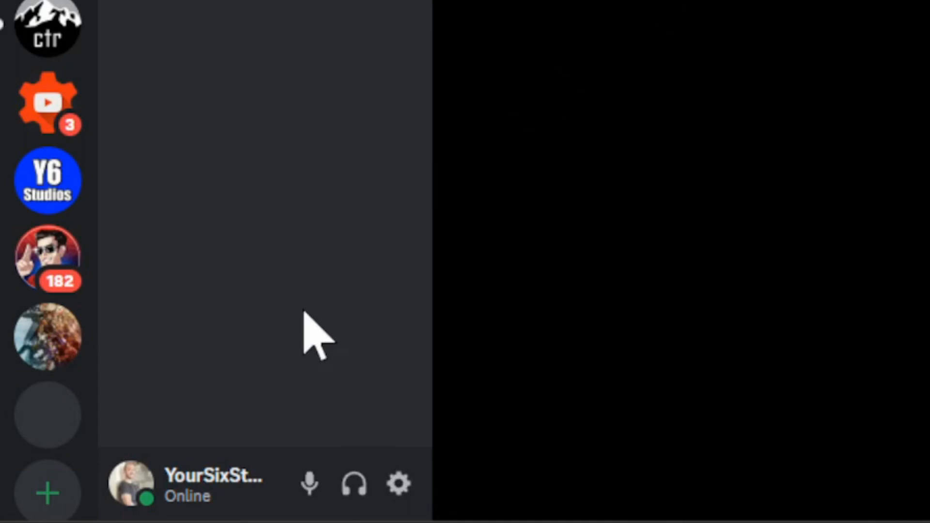
{"action": "mouse_move", "coordinate": [396, 483]}
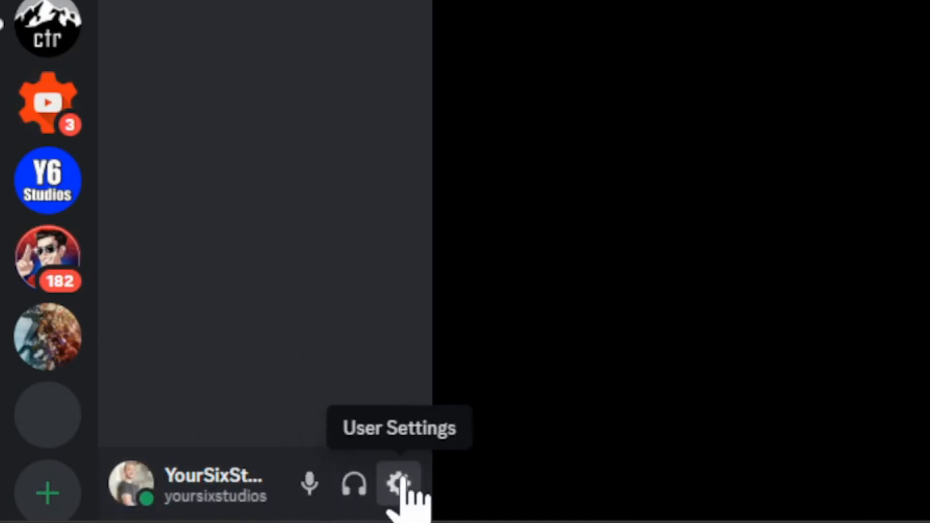
Review User Settings > Connections, choosing PlayStation and dismissing the Discord on PlayStation announcement.
{"action": "left_click", "coordinate": [398, 481]}
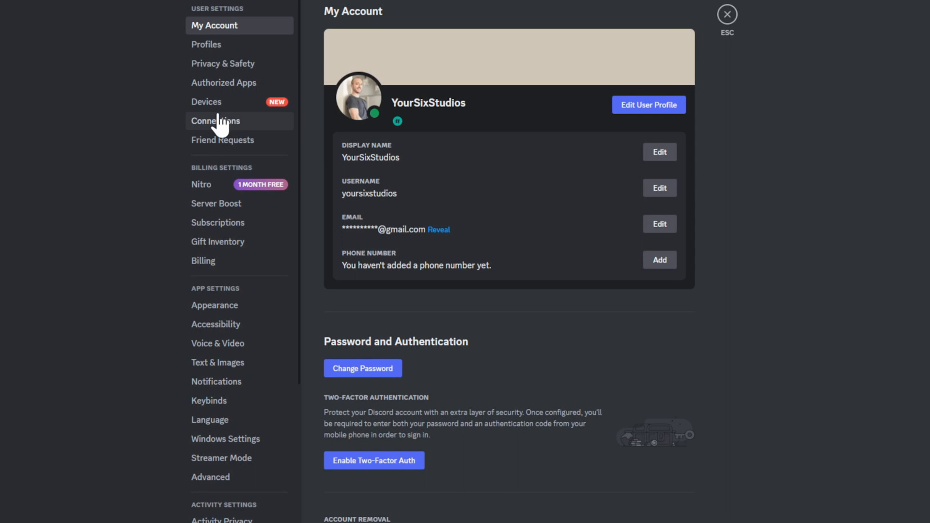
{"action": "left_click", "coordinate": [215, 121]}
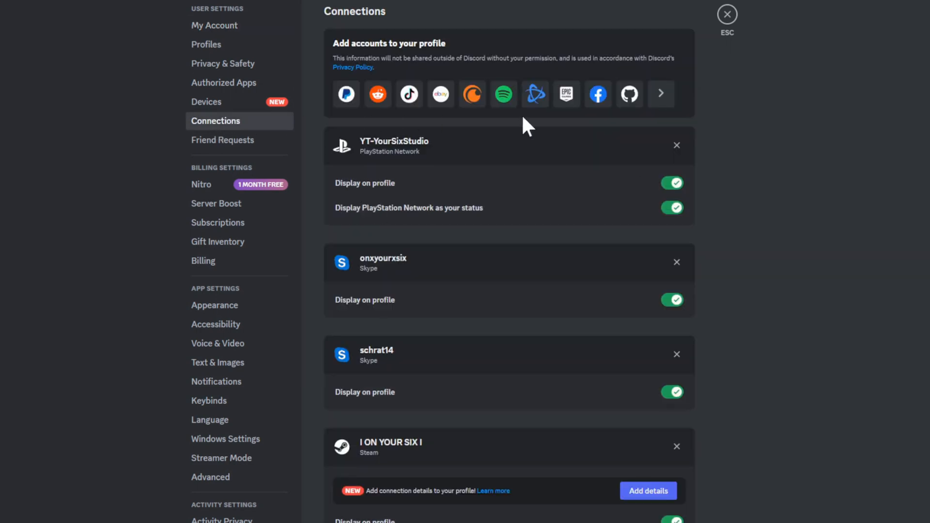
{"action": "mouse_move", "coordinate": [544, 82]}
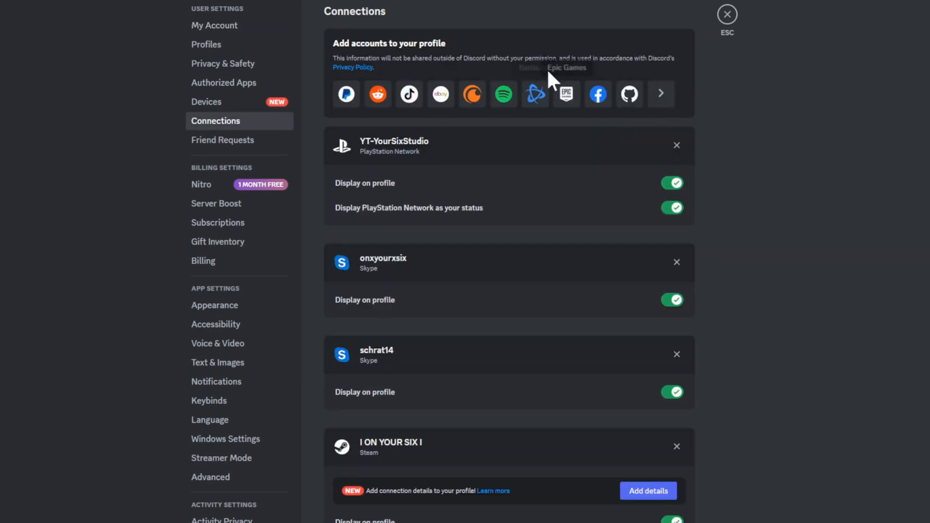
{"action": "mouse_move", "coordinate": [660, 105]}
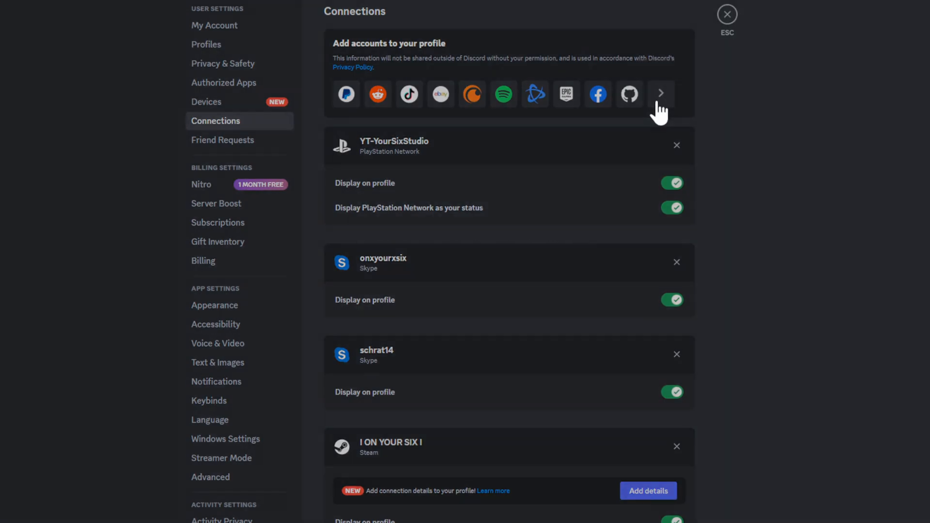
{"action": "left_click", "coordinate": [660, 93]}
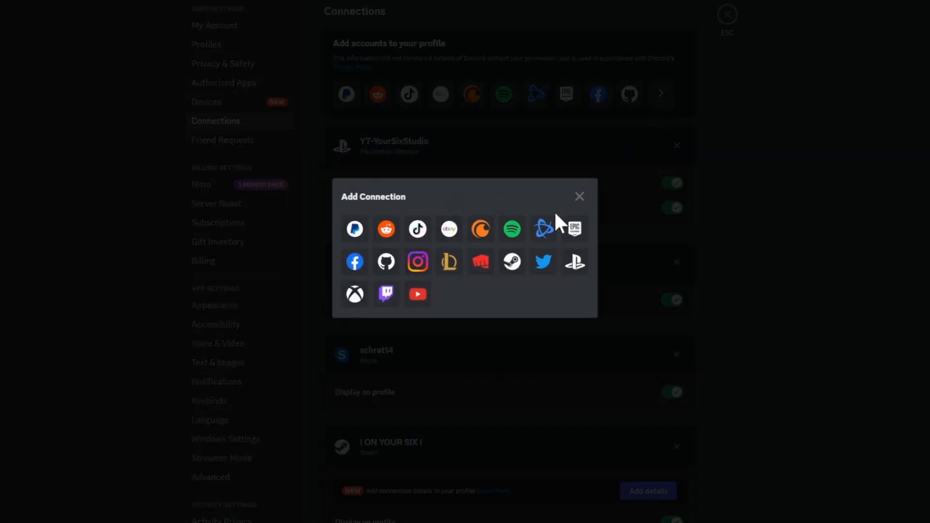
{"action": "left_click", "coordinate": [573, 262]}
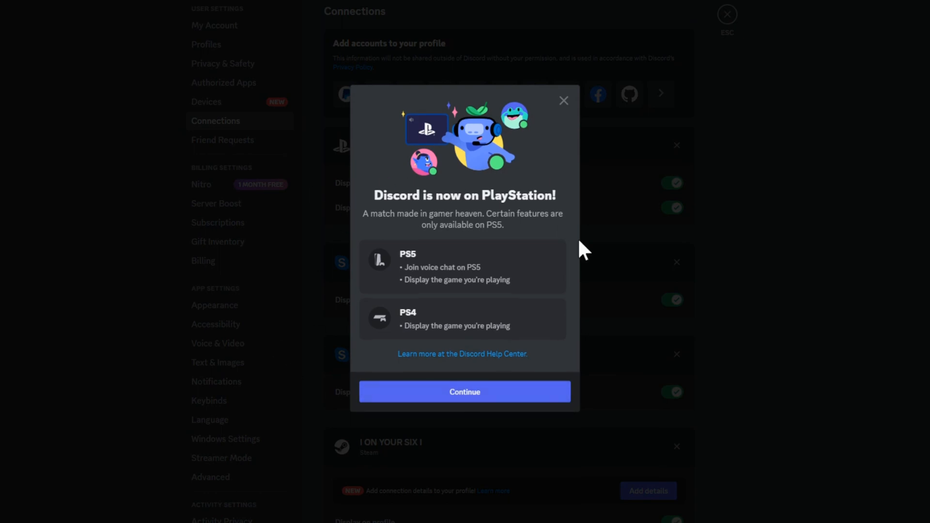
{"action": "mouse_move", "coordinate": [485, 358]}
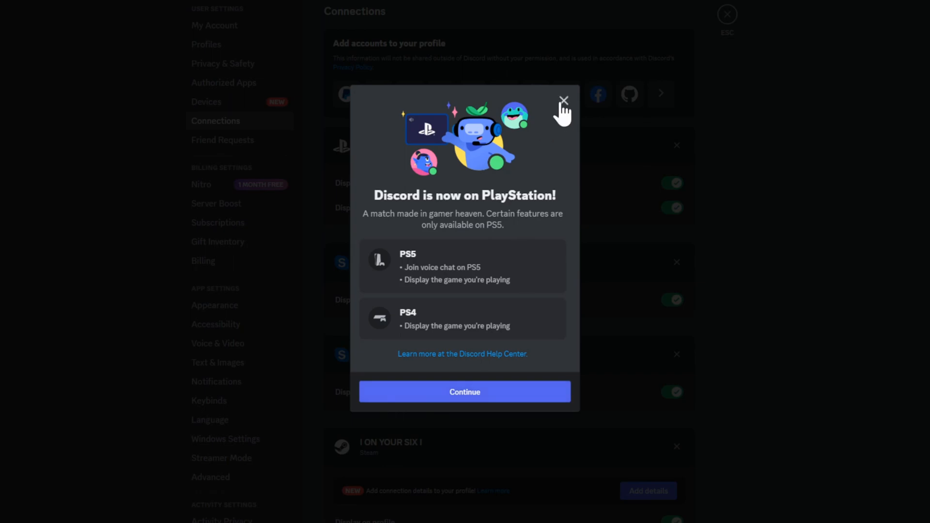
{"action": "left_click", "coordinate": [564, 99]}
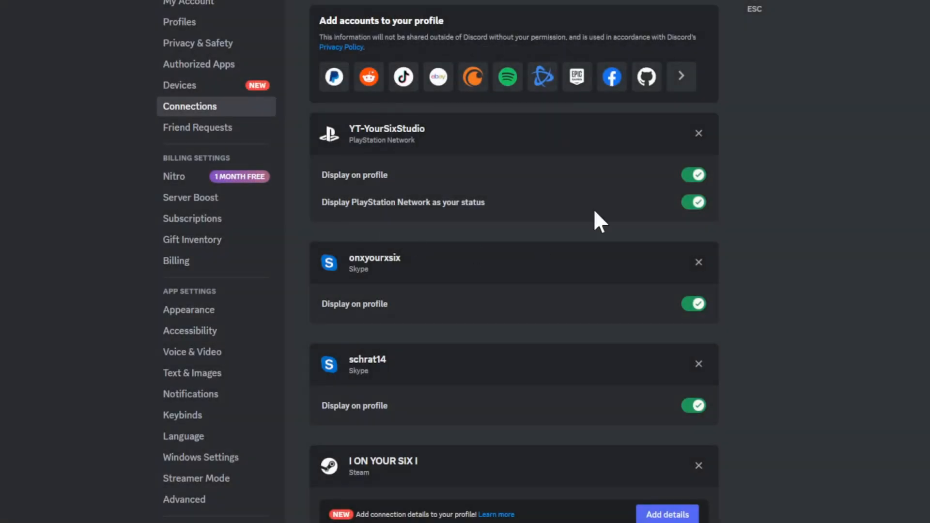
{"action": "mouse_move", "coordinate": [326, 180]}
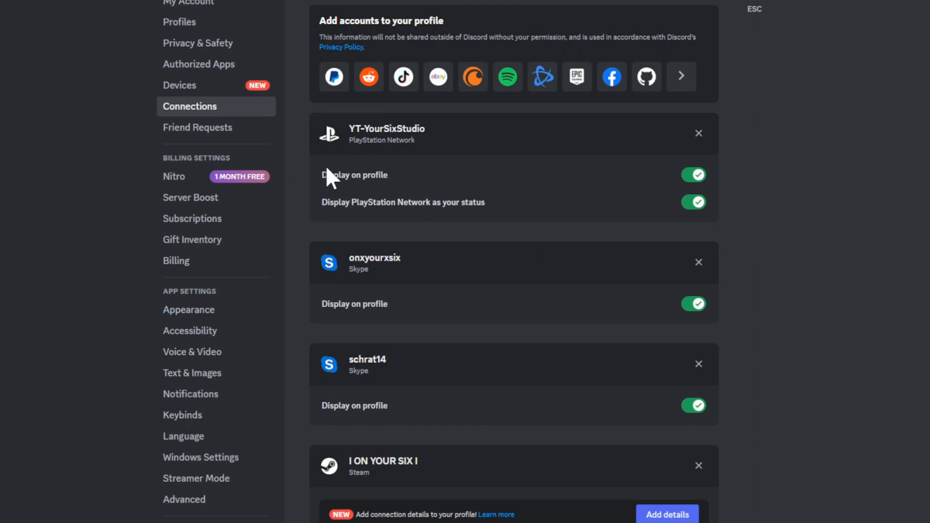
{"action": "mouse_move", "coordinate": [413, 228]}
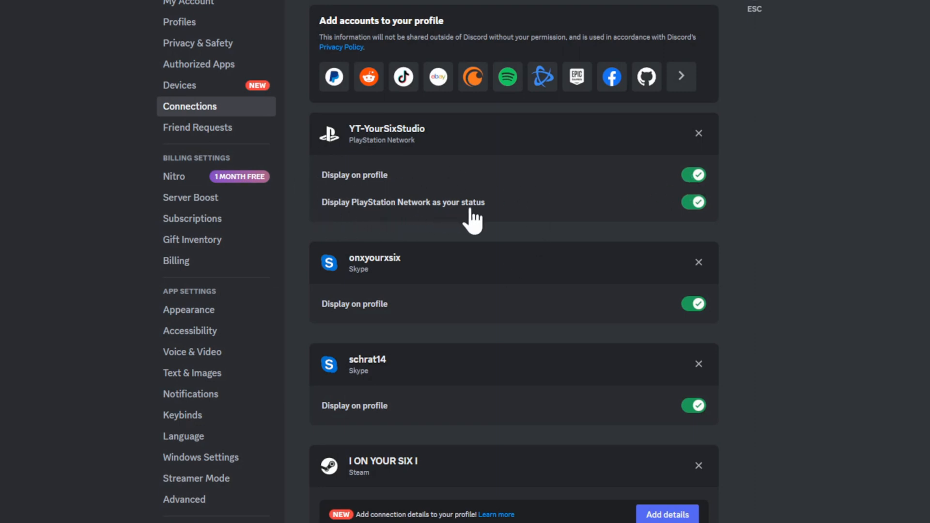
{"action": "mouse_move", "coordinate": [521, 204]}
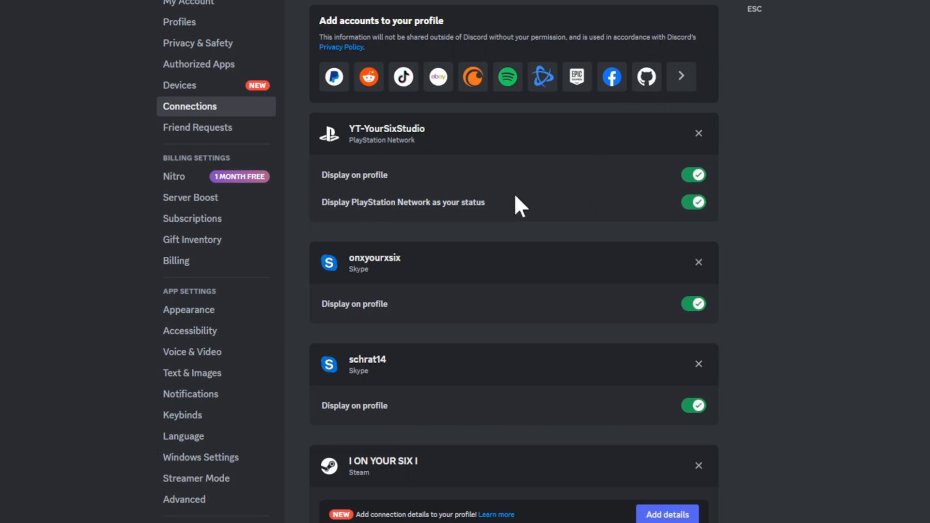
{"action": "mouse_move", "coordinate": [657, 99]}
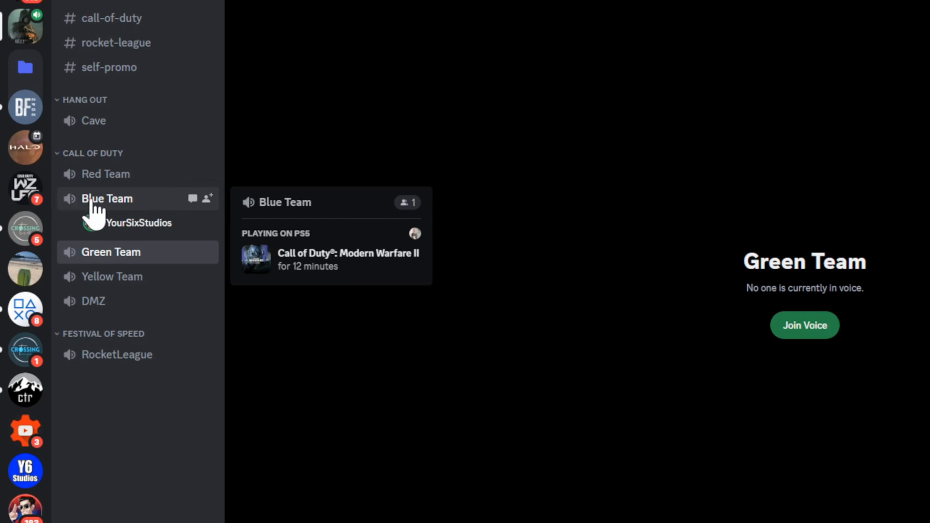
Transfer the Blue Team voice call to the PS5-822 console via Transfer to PlayStation.
{"action": "right_click", "coordinate": [107, 198]}
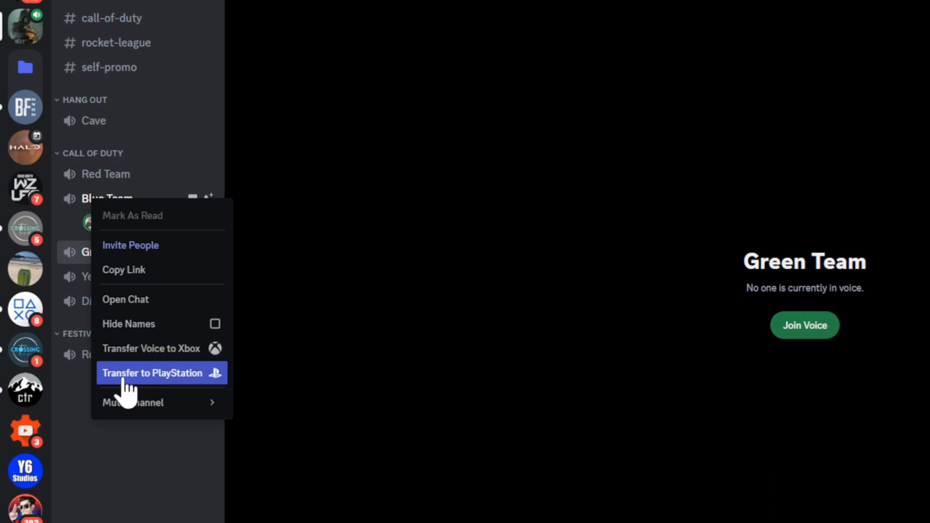
{"action": "mouse_move", "coordinate": [125, 395]}
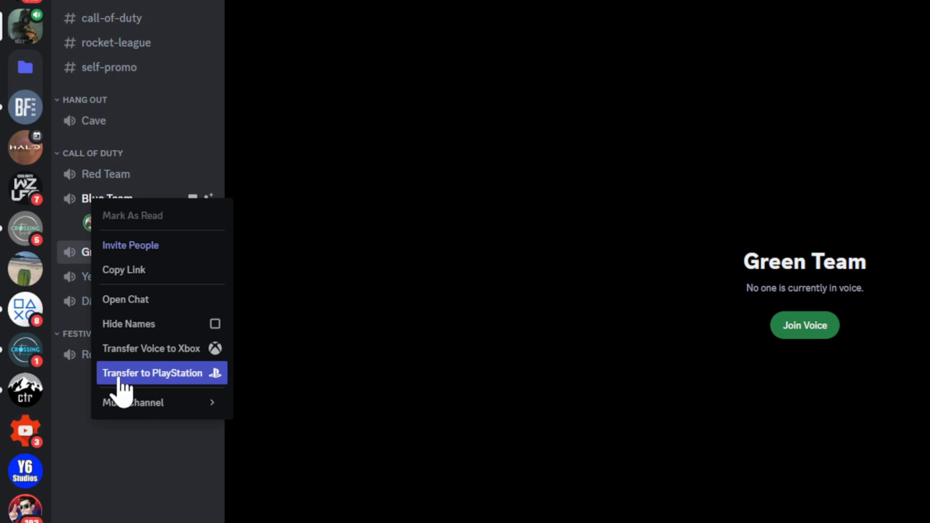
{"action": "left_click", "coordinate": [152, 373]}
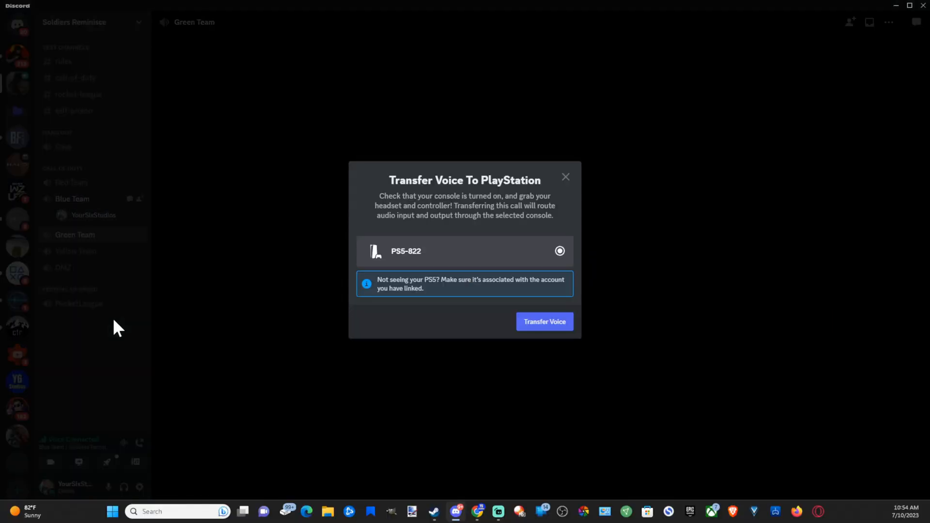
{"action": "mouse_move", "coordinate": [389, 267]}
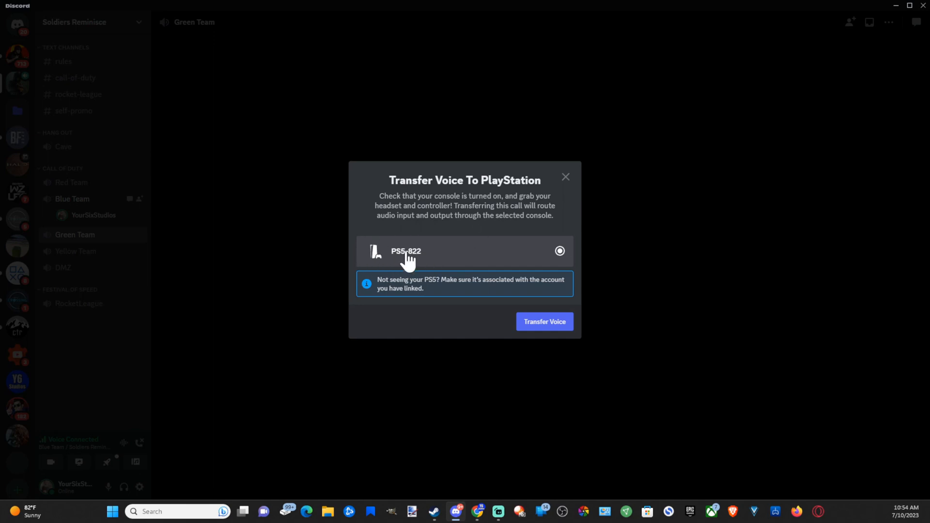
{"action": "mouse_move", "coordinate": [418, 280]}
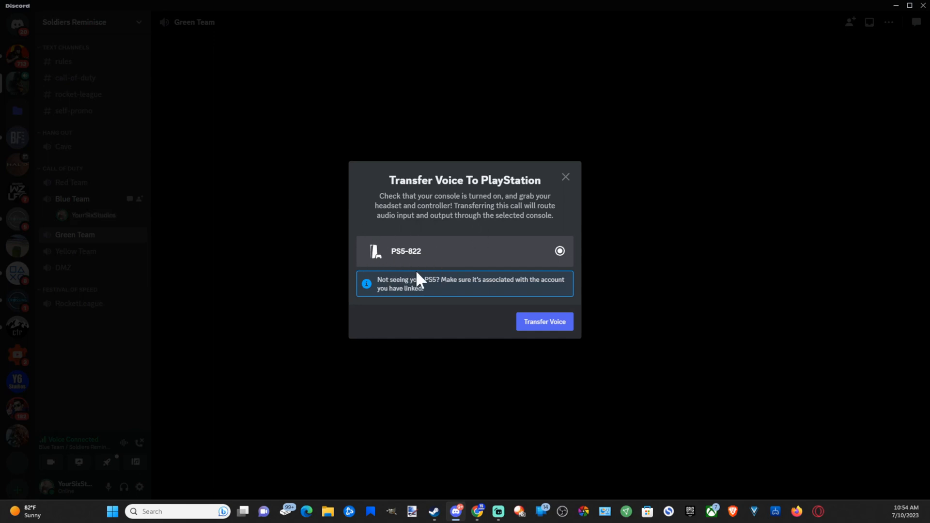
{"action": "left_click", "coordinate": [544, 321]}
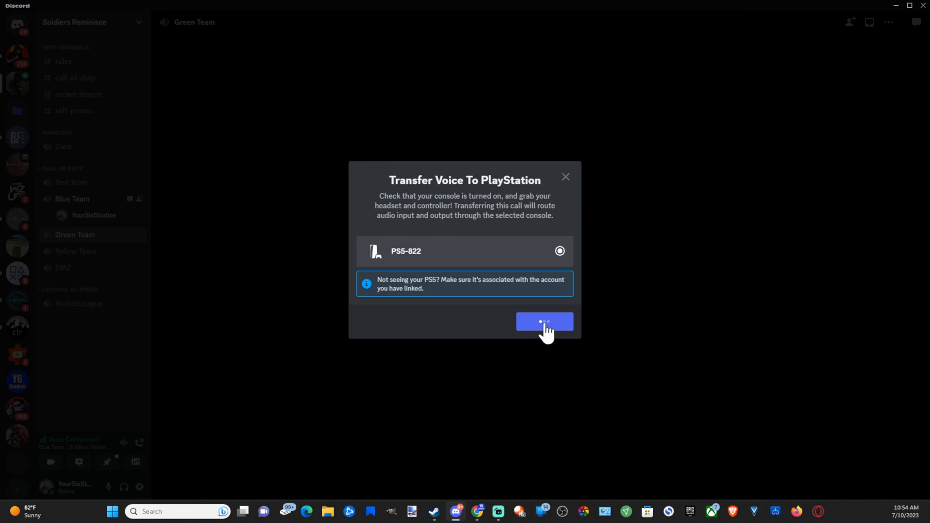
{"action": "left_click", "coordinate": [544, 321]}
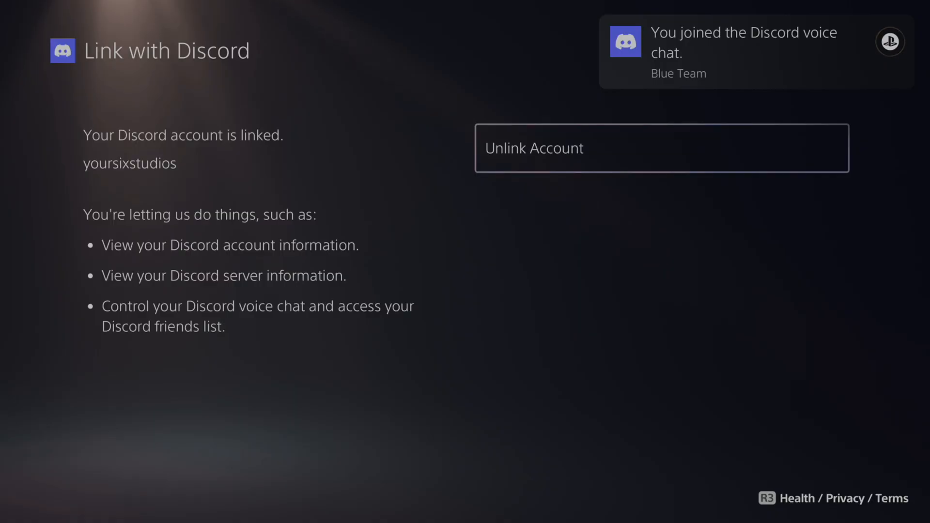
Open the PS5 Discord Blue Team card, mute then unmute all, and show Voice Chat Settings.
{"action": "key", "text": "PS"}
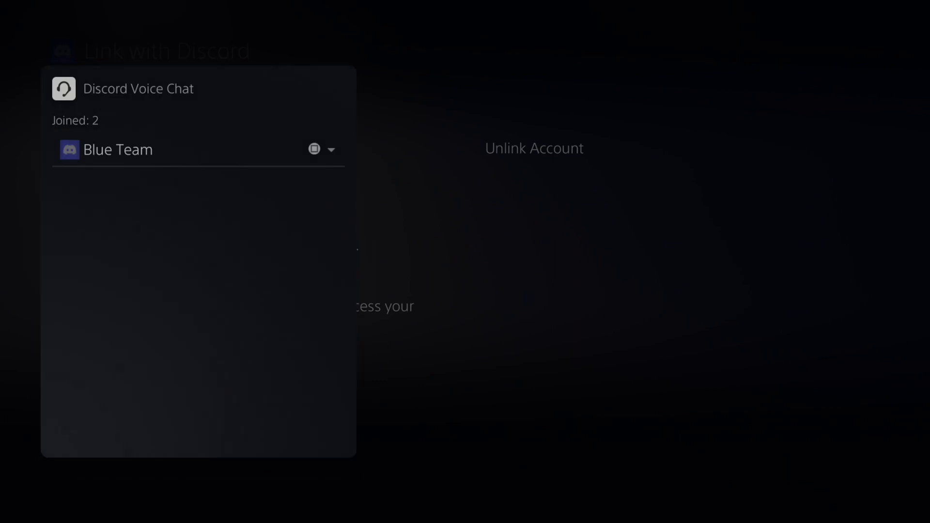
{"action": "left_click", "coordinate": [331, 149]}
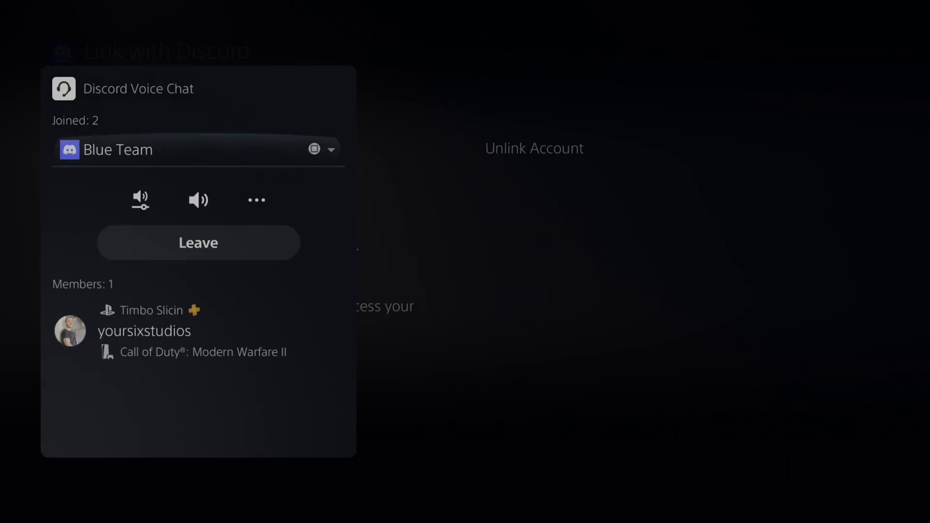
{"action": "mouse_move", "coordinate": [139, 199]}
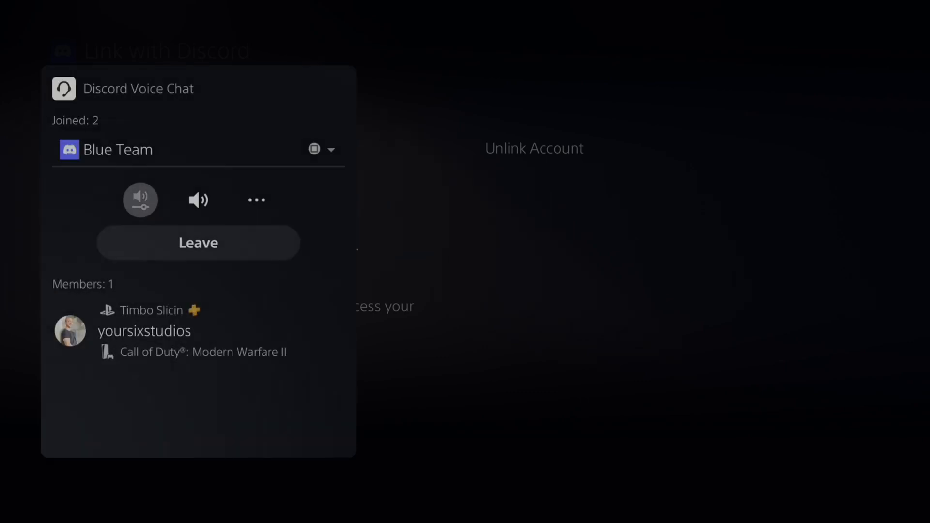
{"action": "left_click", "coordinate": [197, 200]}
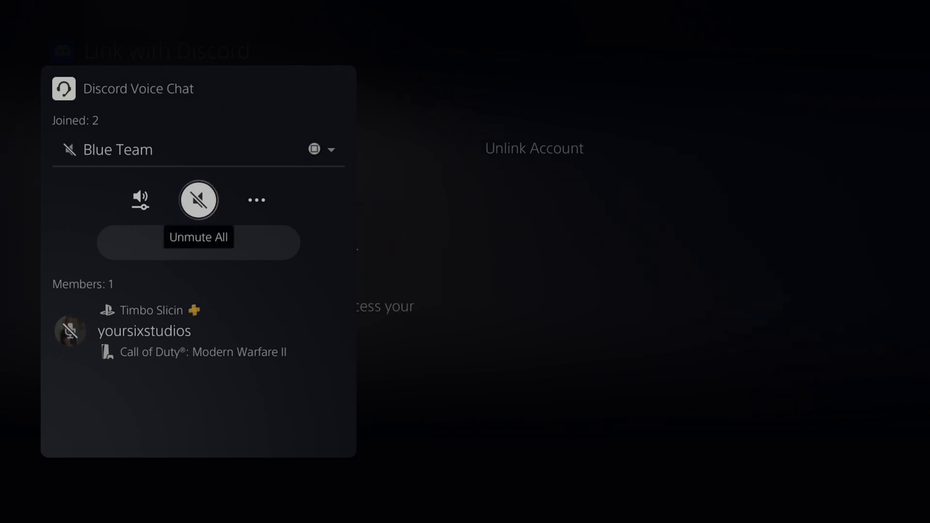
{"action": "left_click", "coordinate": [255, 200]}
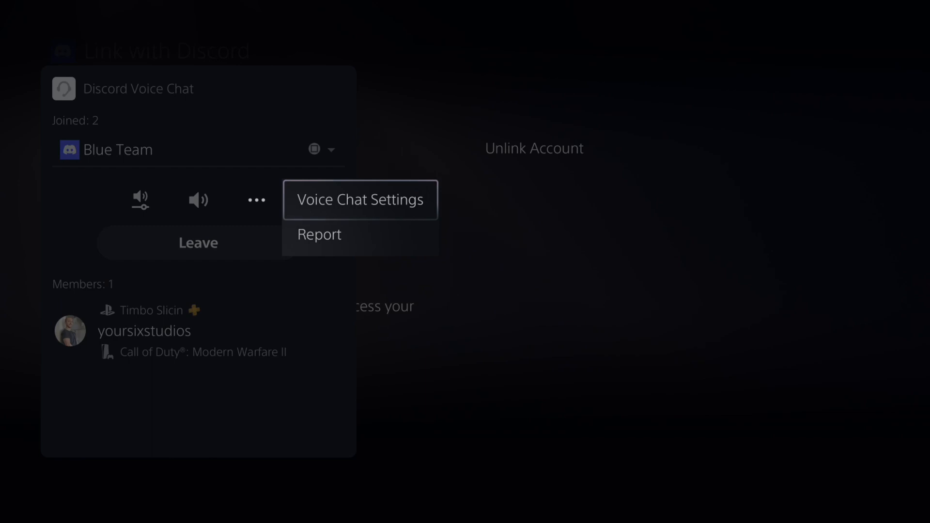
{"action": "left_click", "coordinate": [360, 200]}
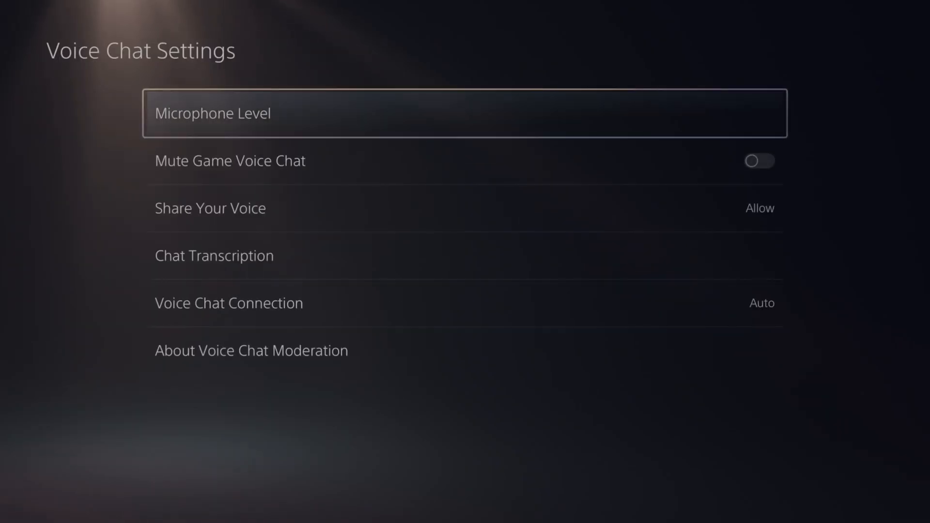